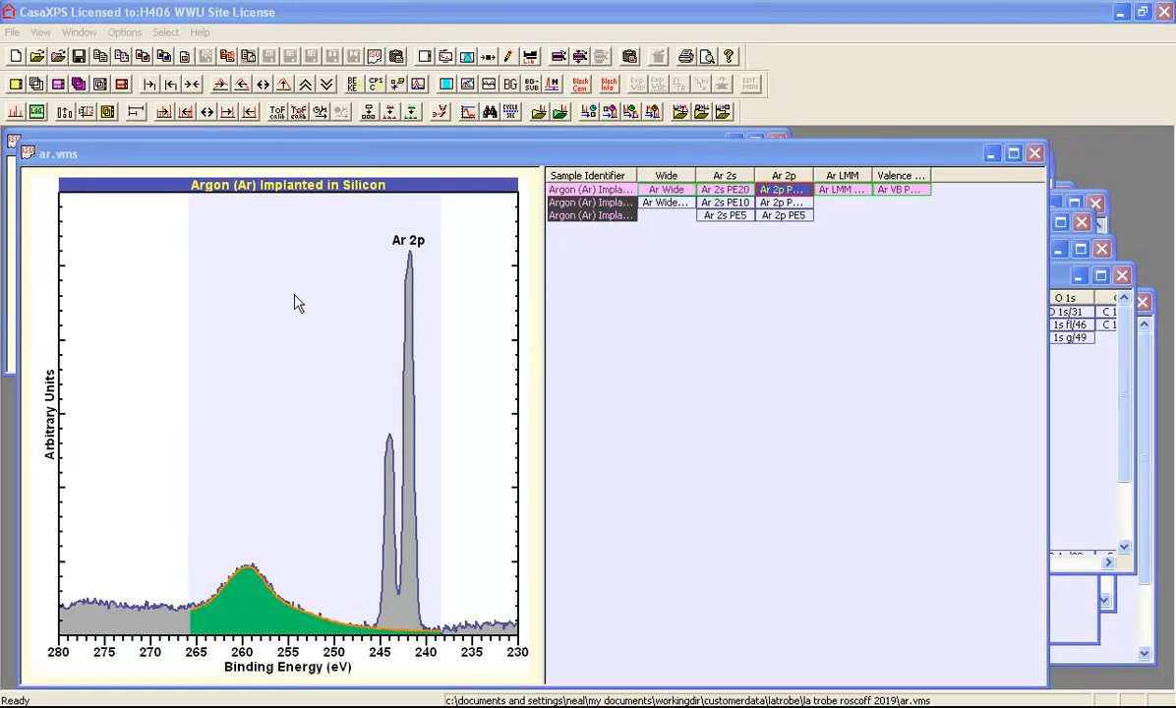
mouse_move(135, 112)
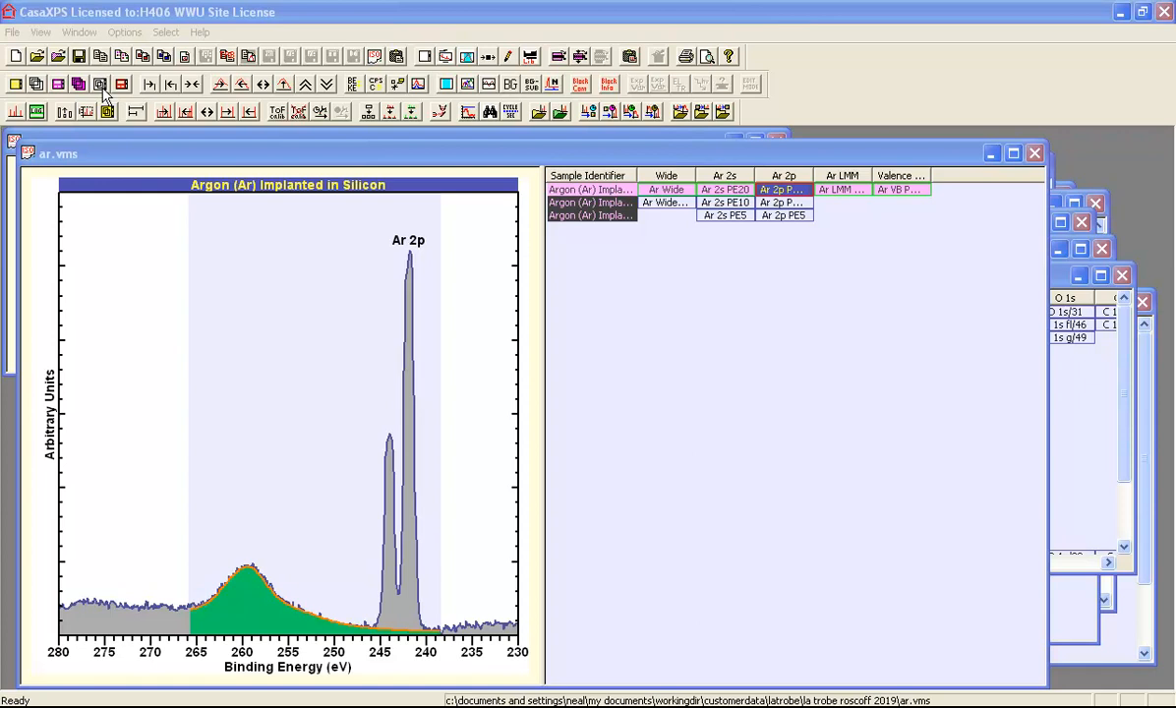
- Open the Copy Active Tile to Clipboard options for the Ar 2p spectrum
left_click(99, 84)
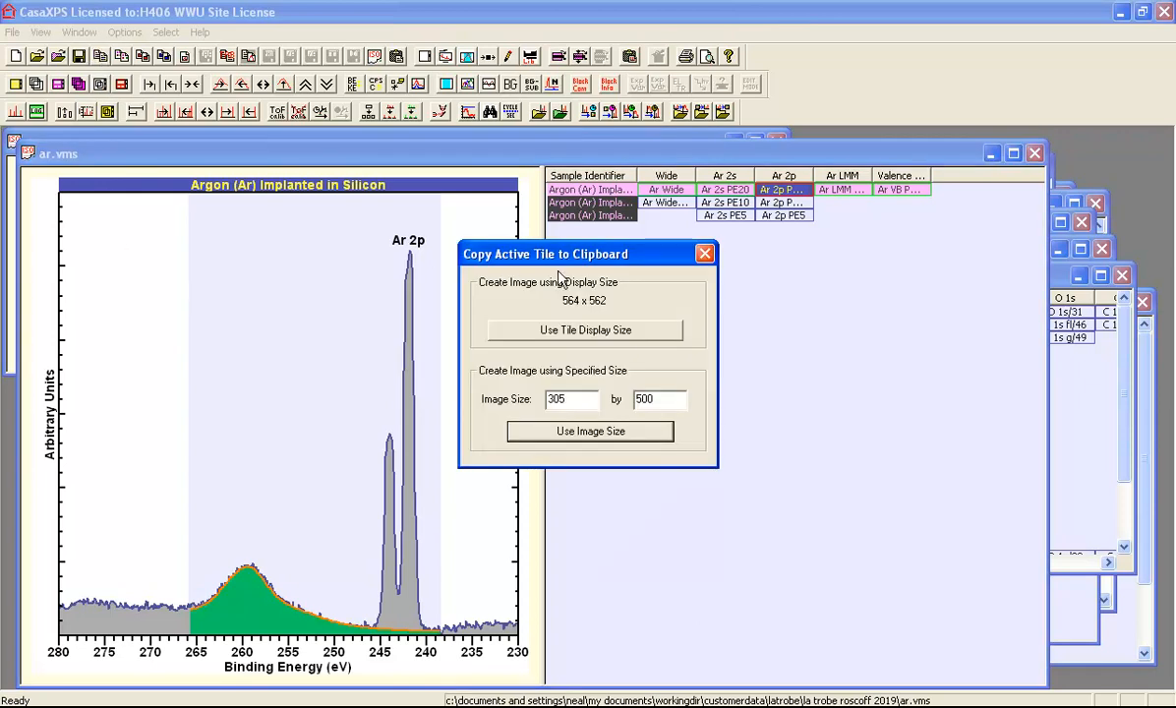
mouse_move(133, 228)
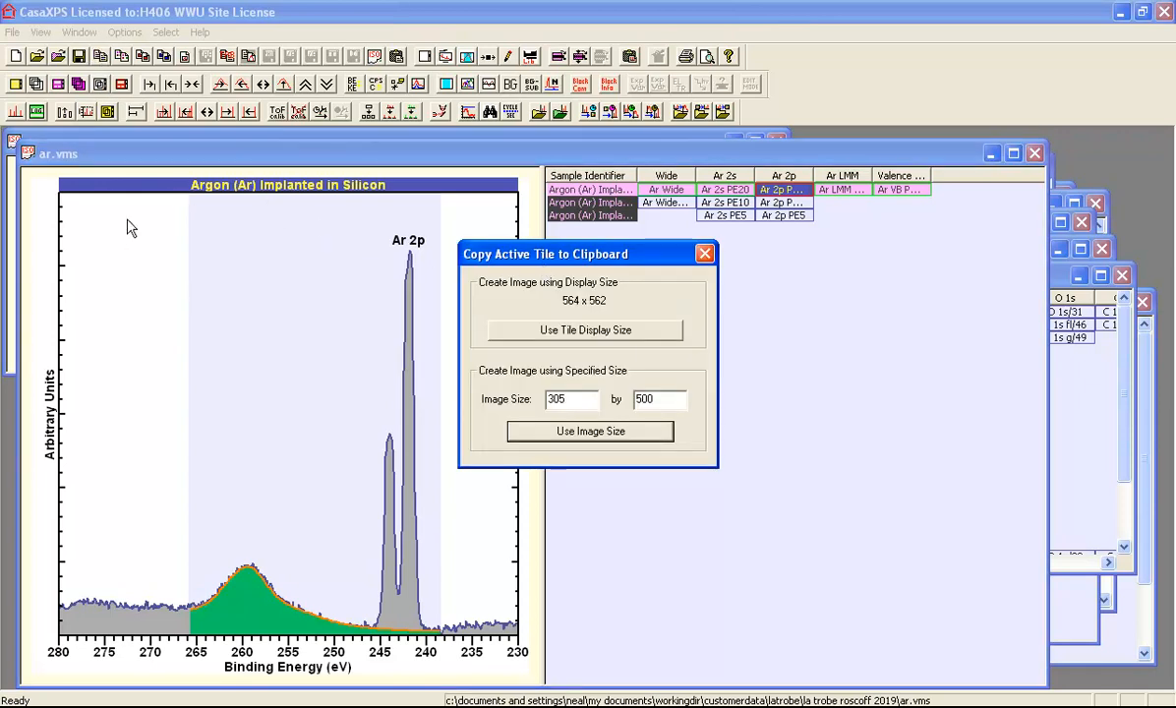
mouse_move(328, 381)
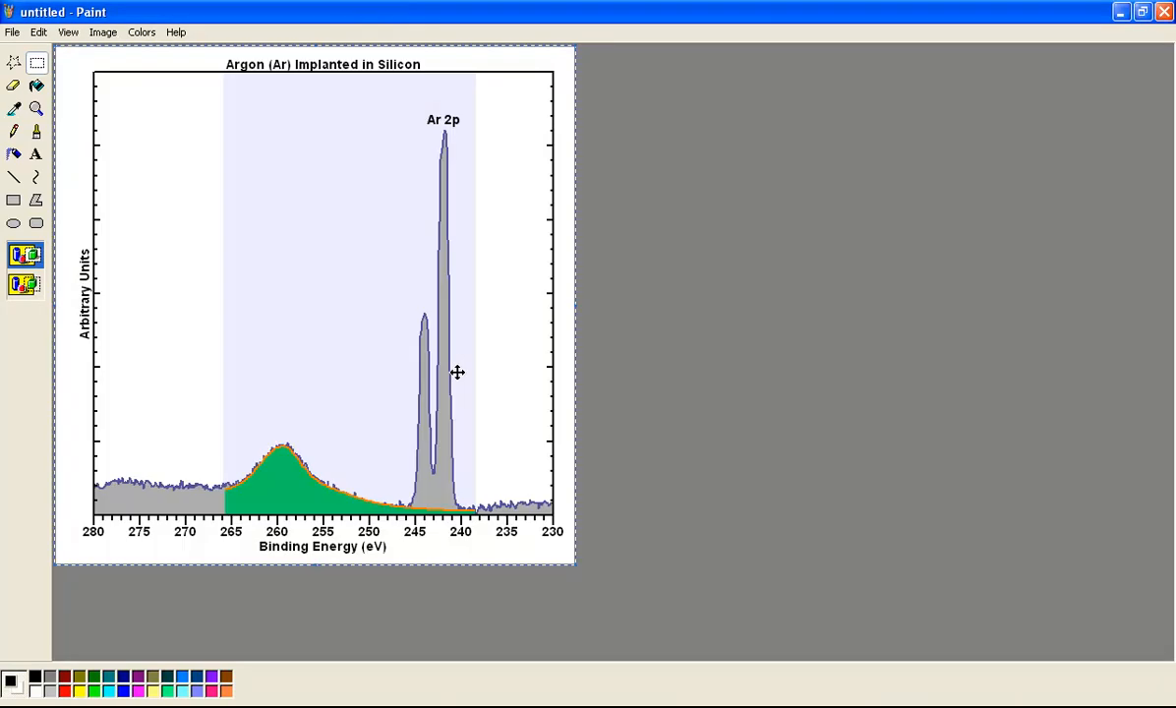
mouse_move(266, 321)
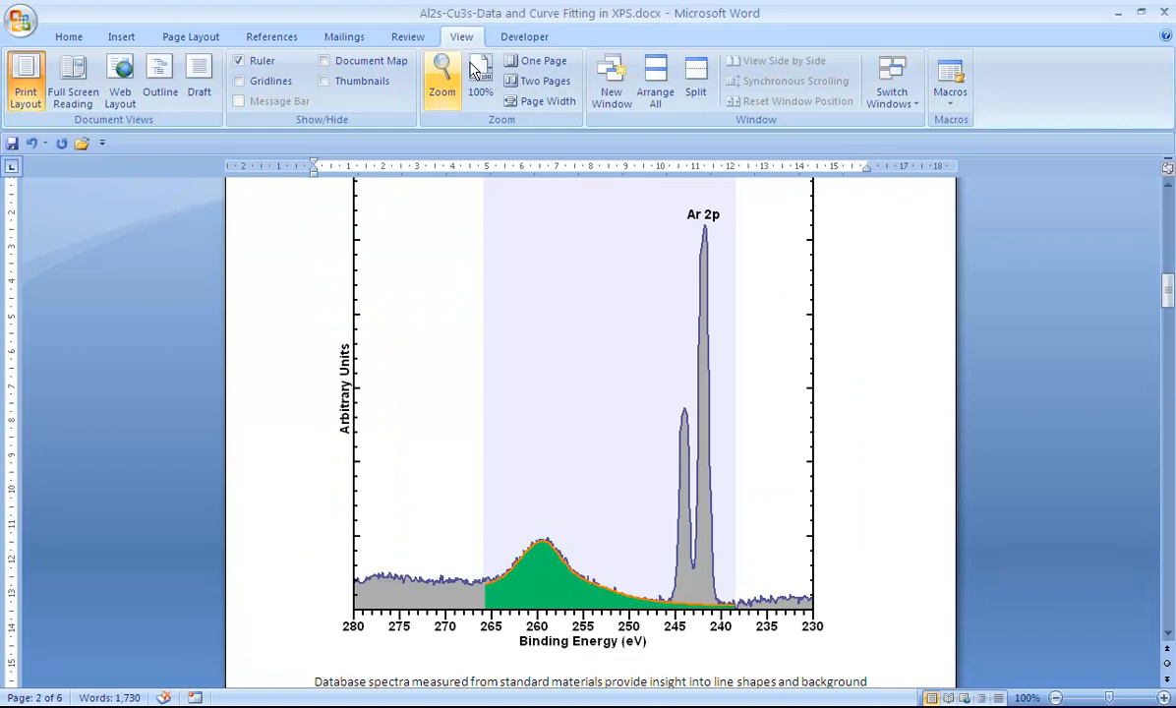
- Zoom the Word page to 400% to inspect the spectrum title text
left_click(441, 74)
type("400")
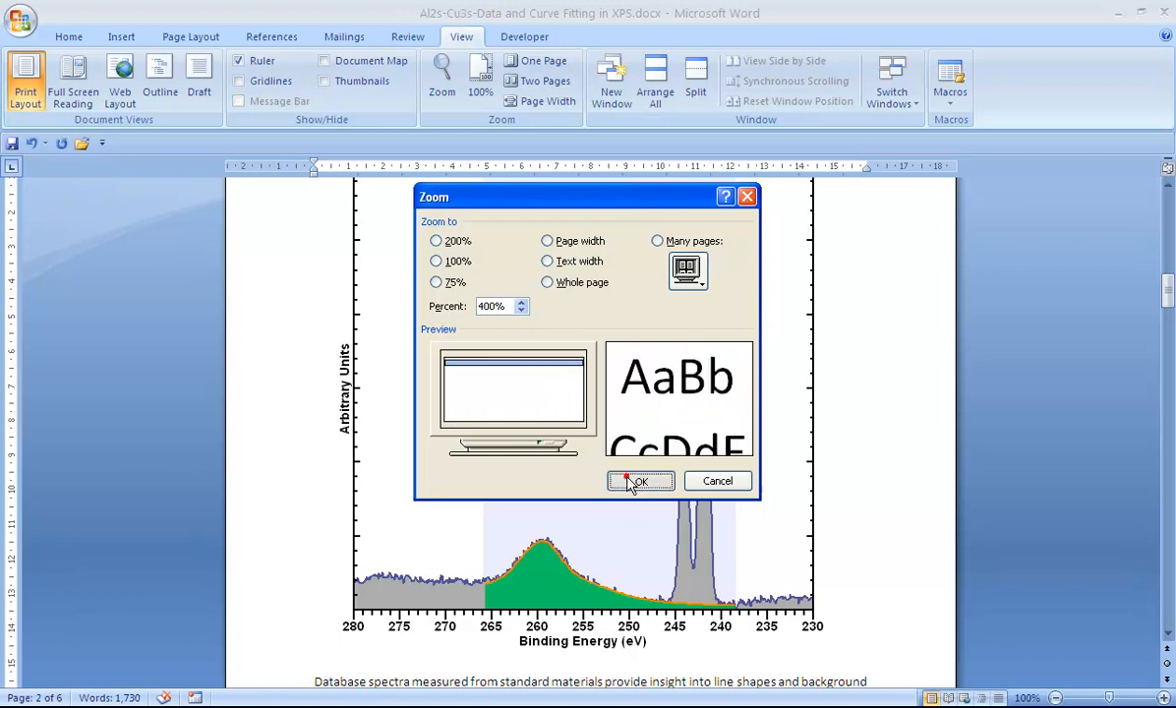
left_click(640, 481)
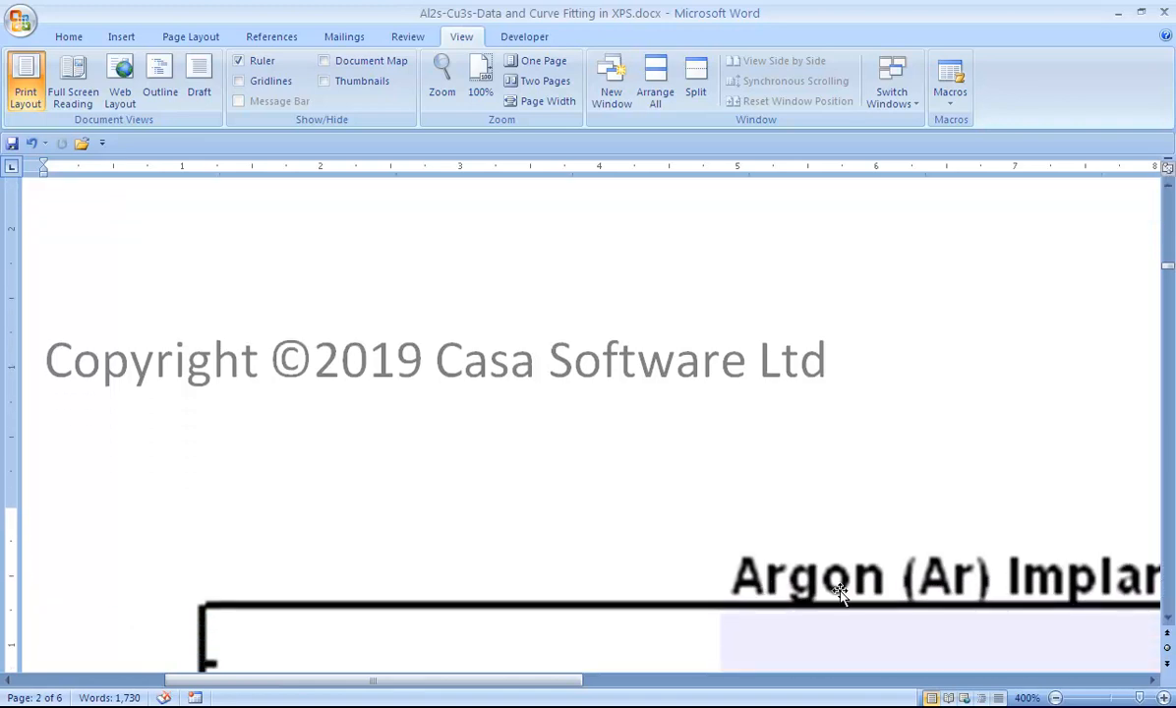
mouse_move(983, 587)
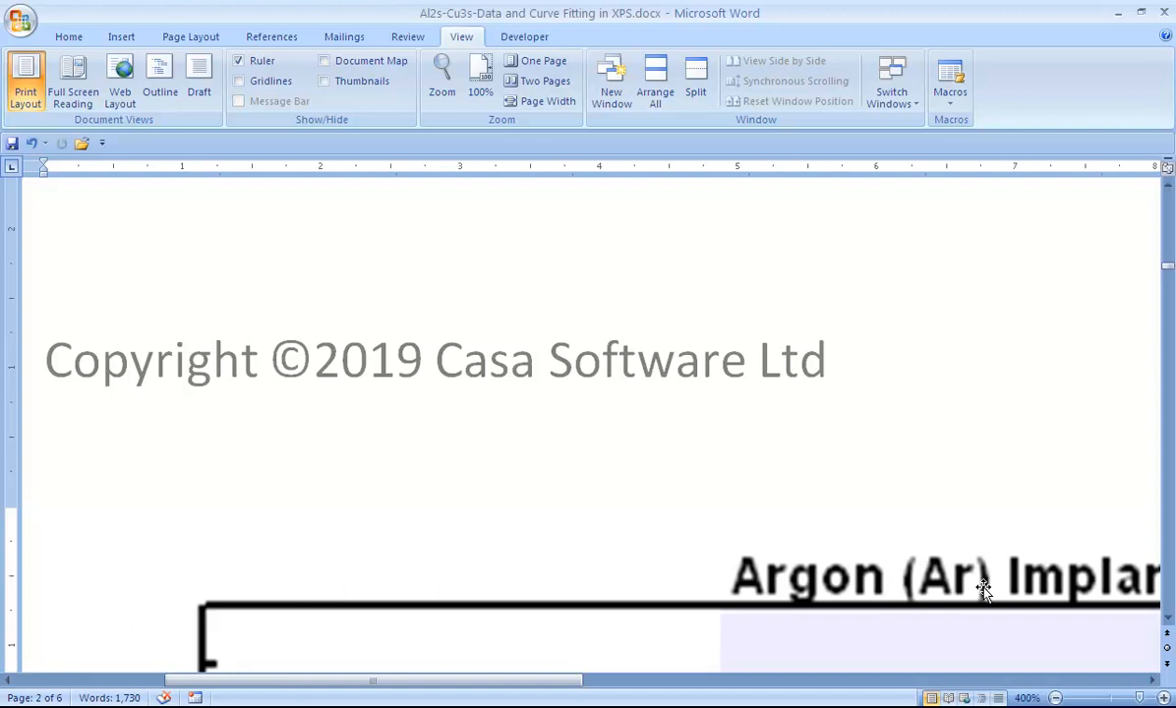
mouse_move(890, 585)
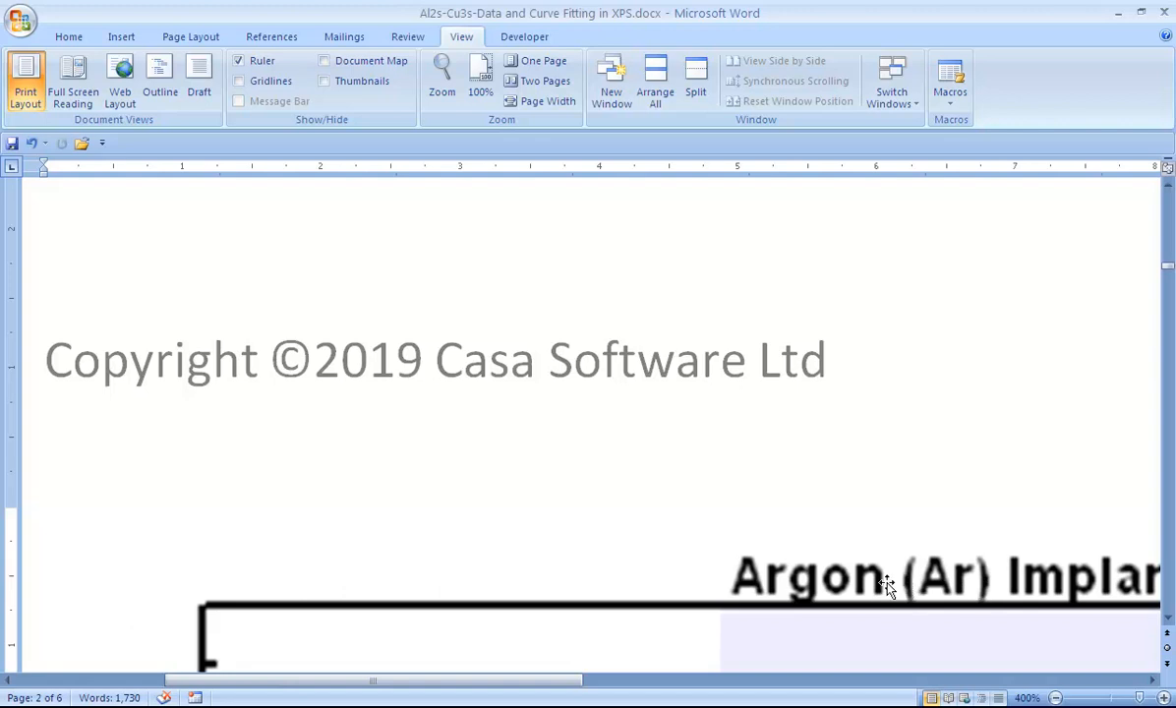
mouse_move(861, 585)
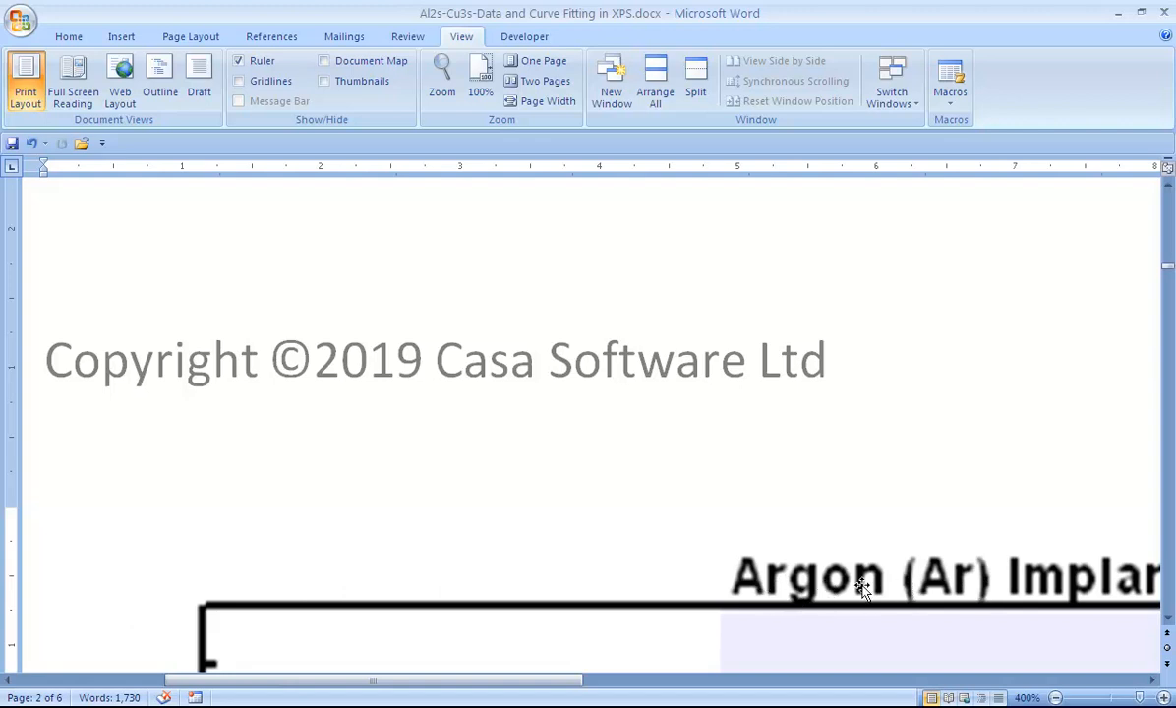
mouse_move(856, 585)
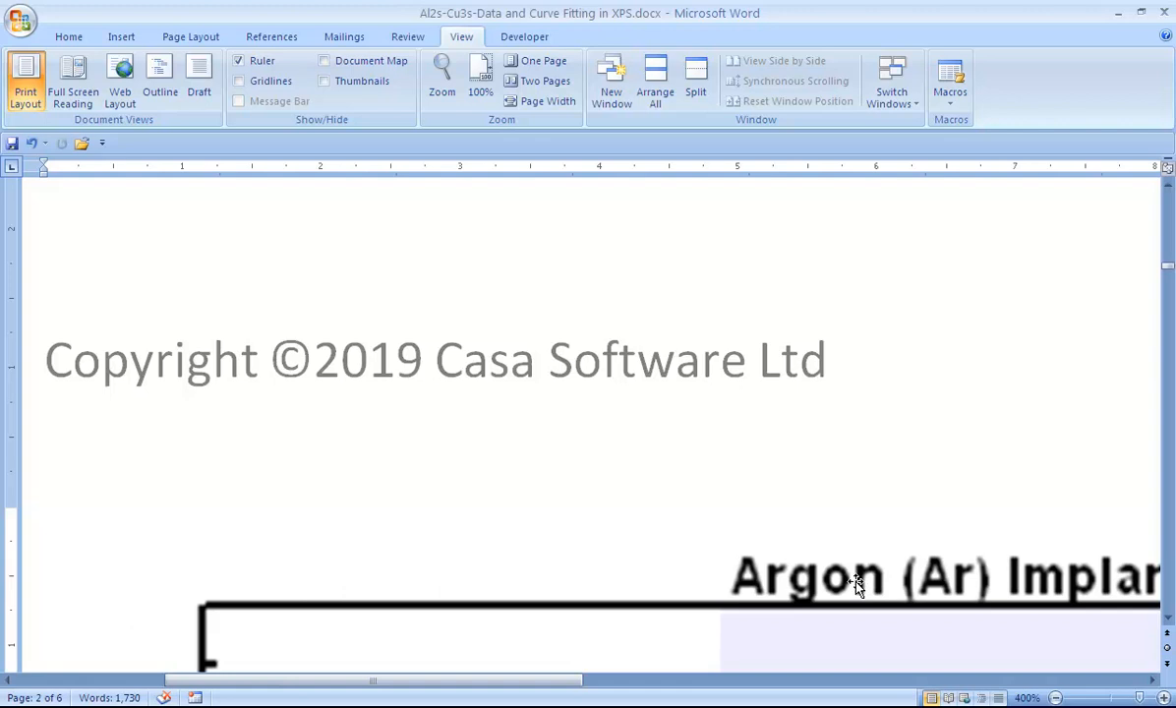
mouse_move(850, 585)
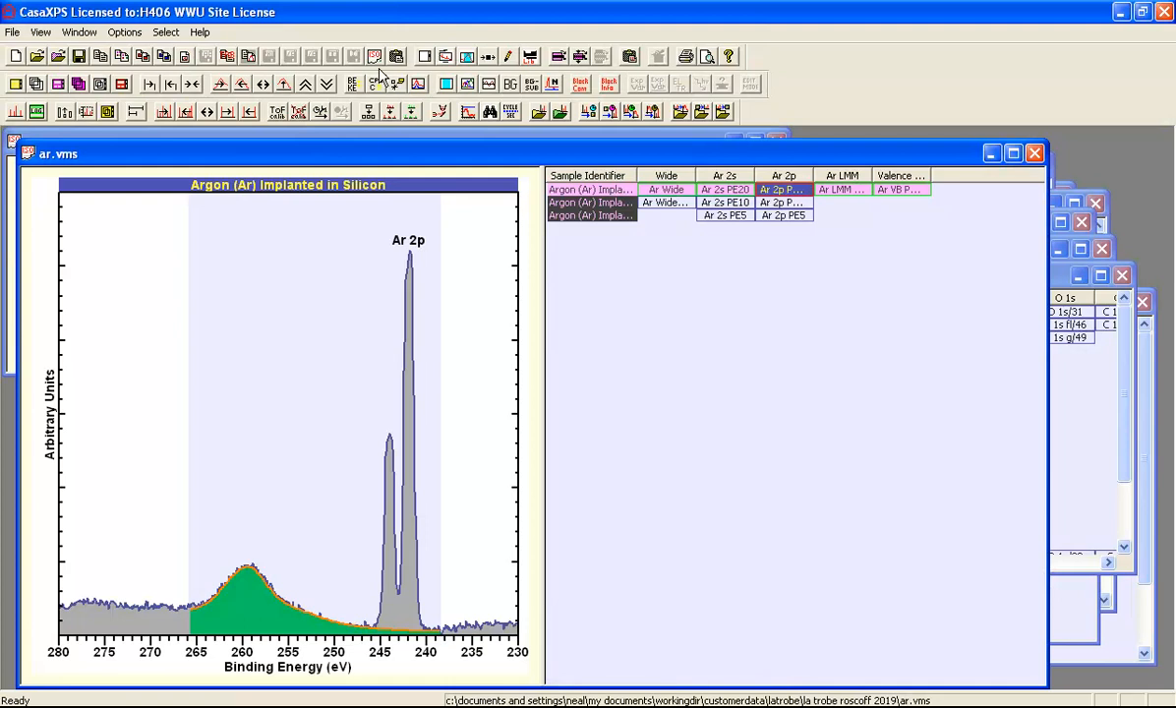
- Set Display Tile Ruler Size to '14 cm, BM x 3' in the Annotation dialog
left_click(396, 56)
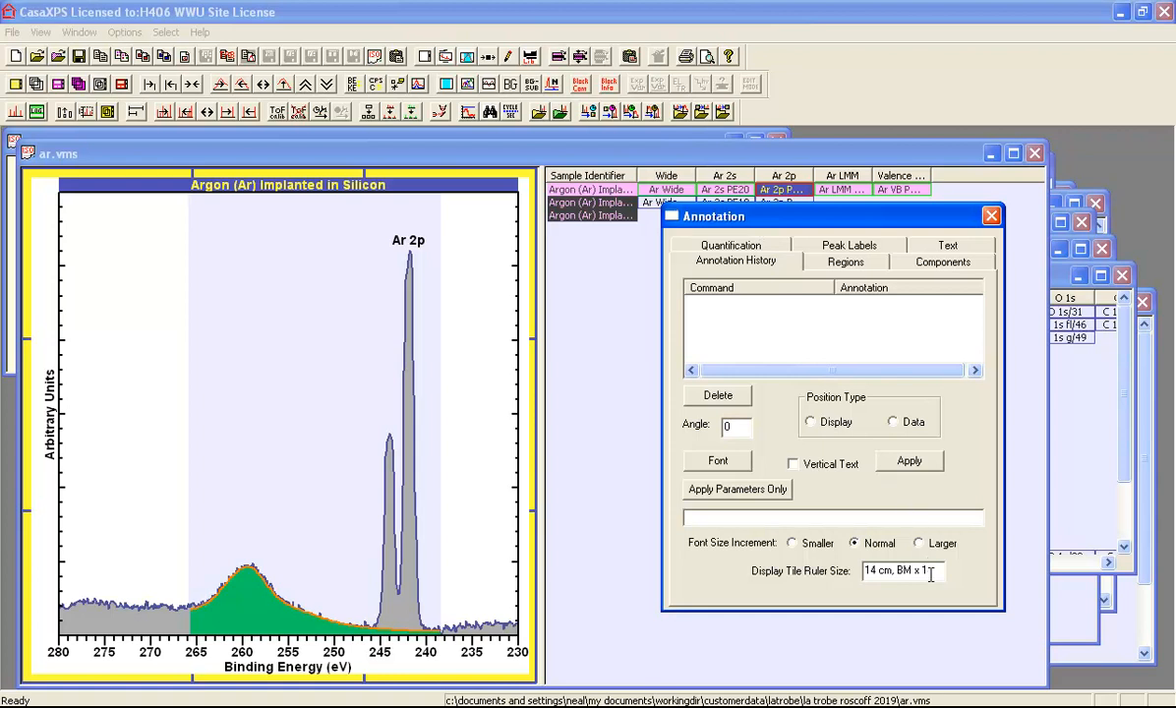
mouse_move(1018, 588)
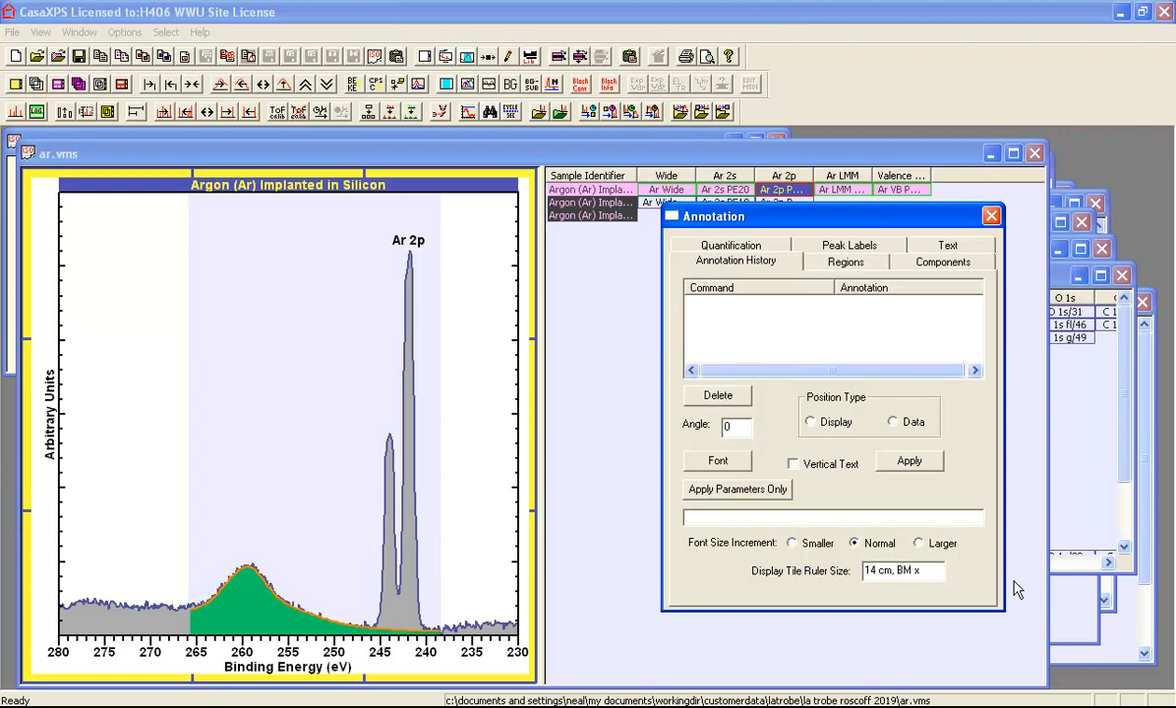
type("3")
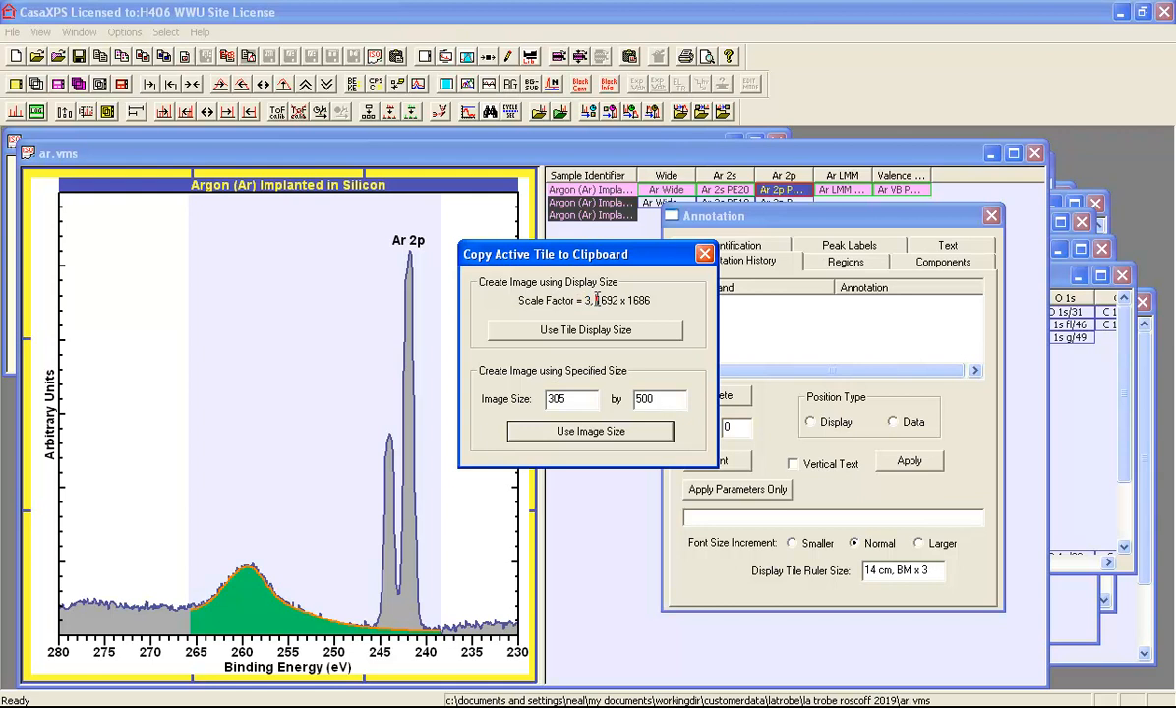
- Copy the spectrum at its 1692 x 1686 tile display size
double_click(622, 300)
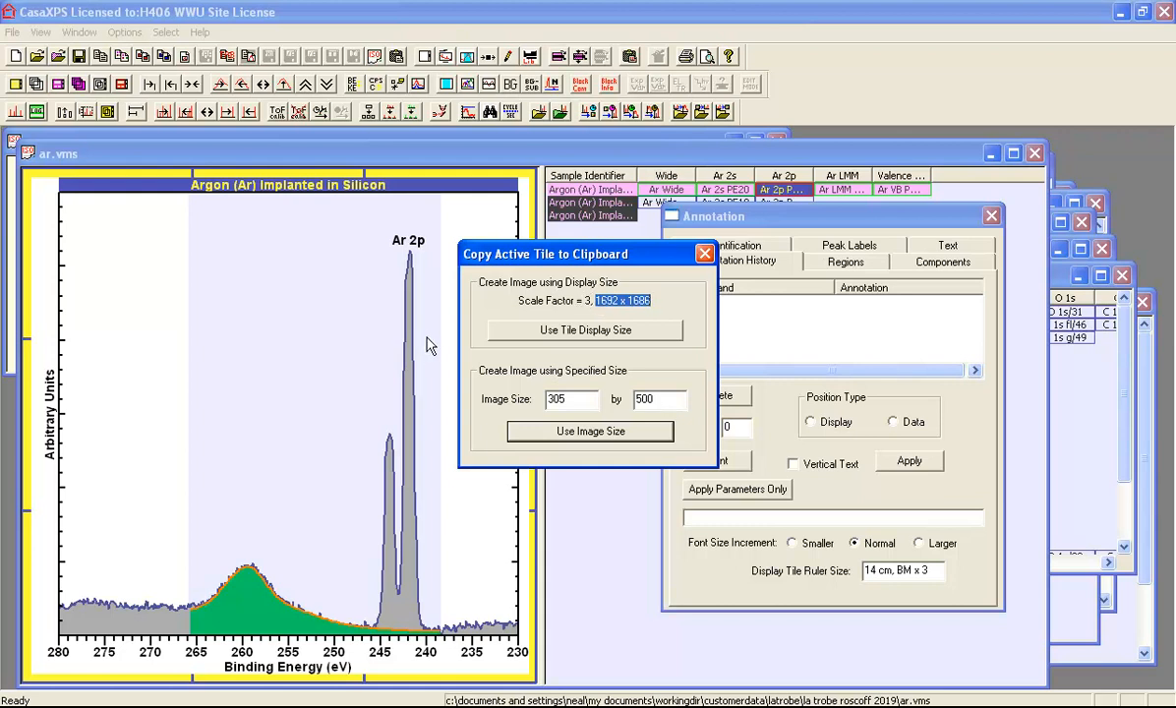
mouse_move(437, 453)
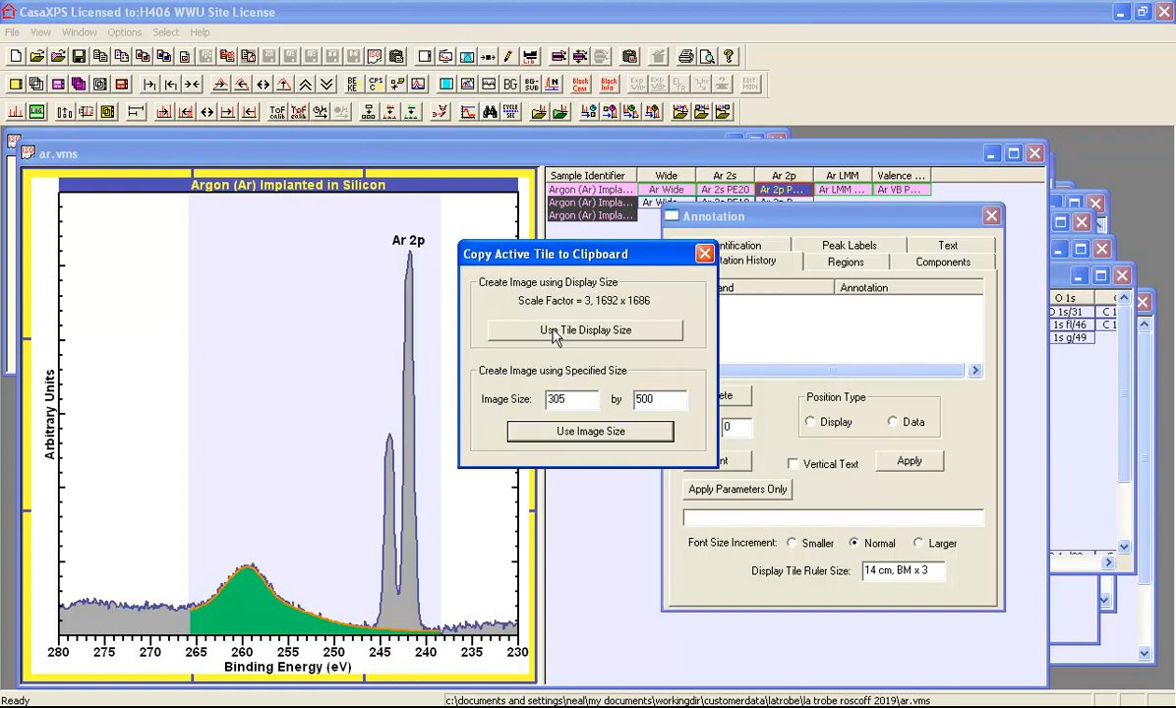
left_click(587, 329)
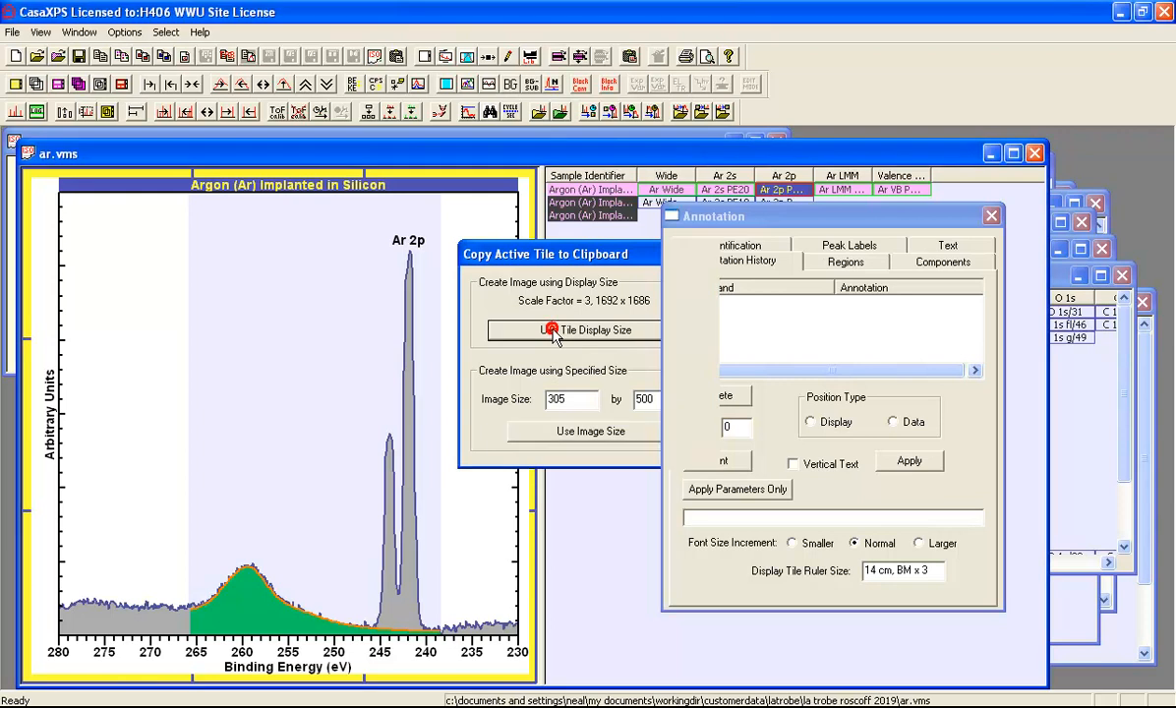
left_click(591, 329)
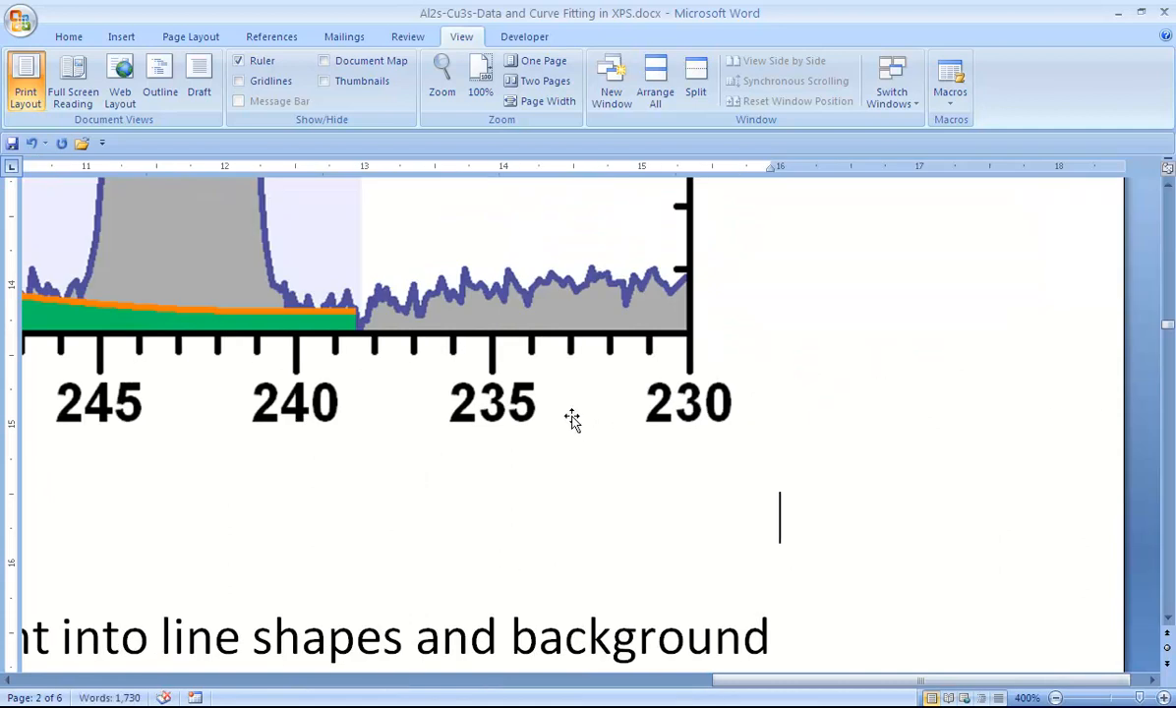
mouse_move(526, 426)
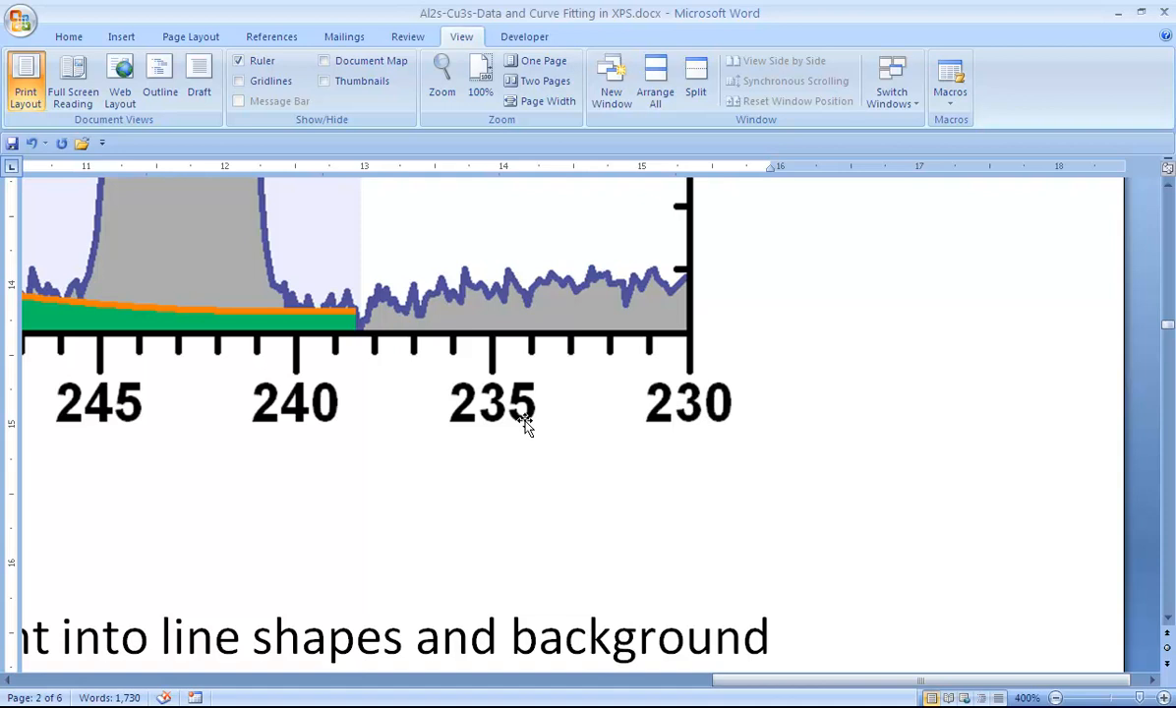
mouse_move(516, 413)
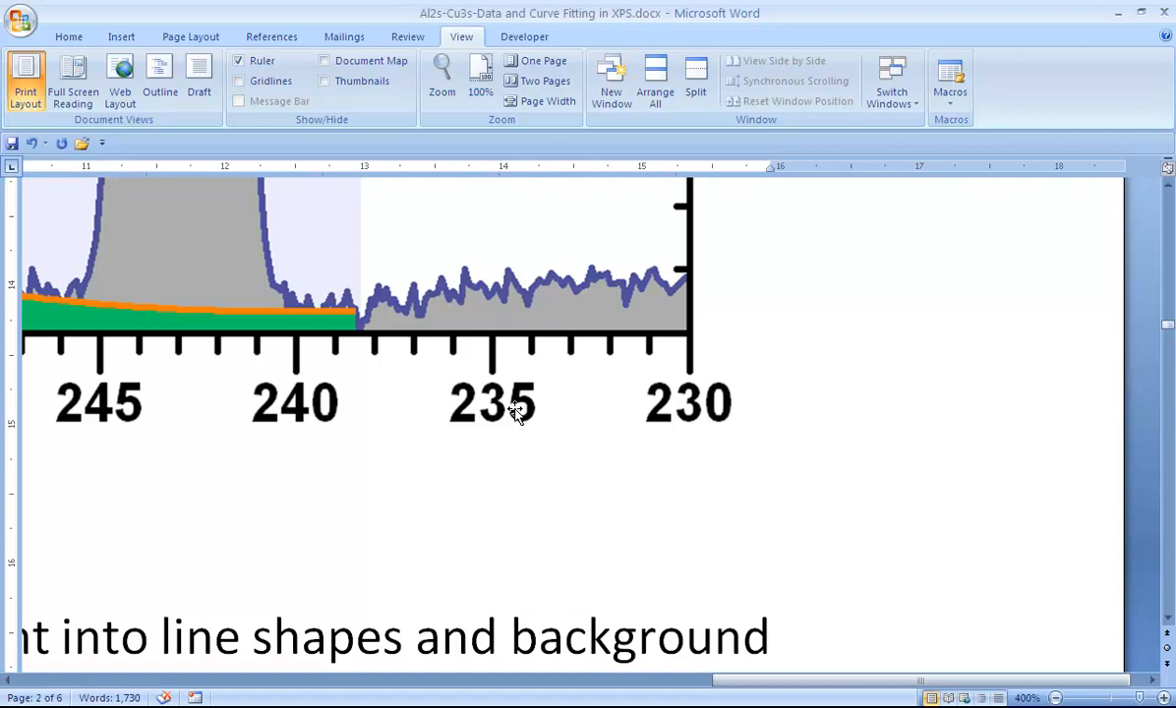
mouse_move(282, 427)
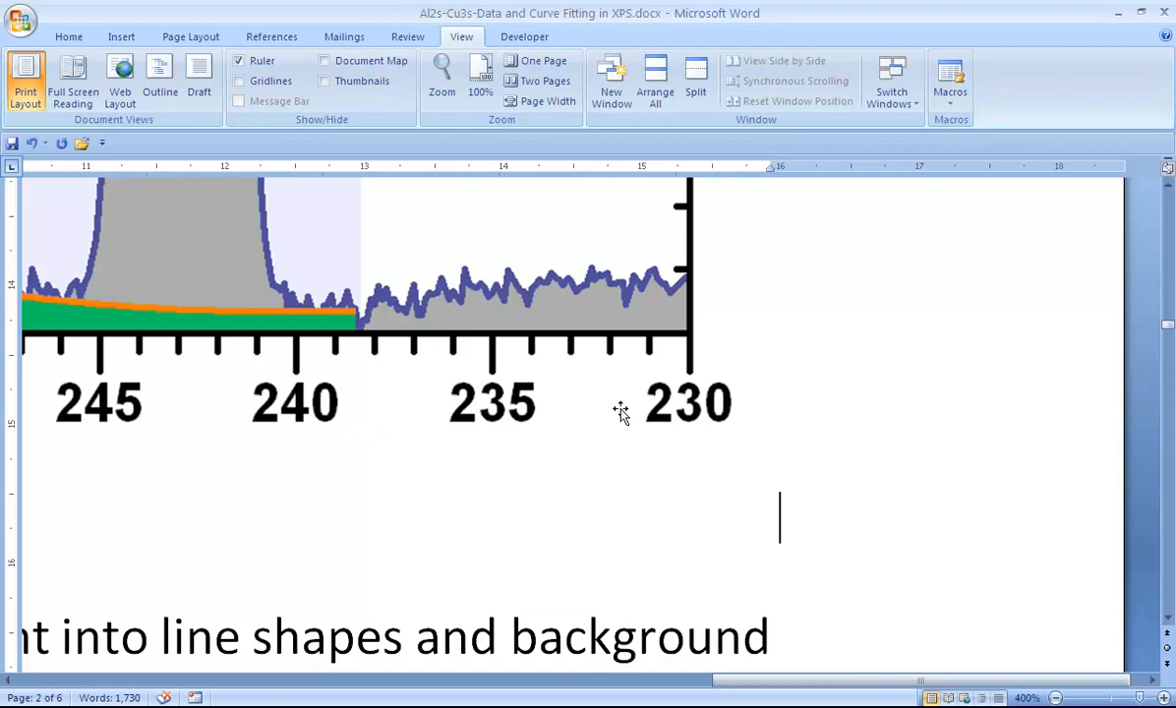
mouse_move(467, 413)
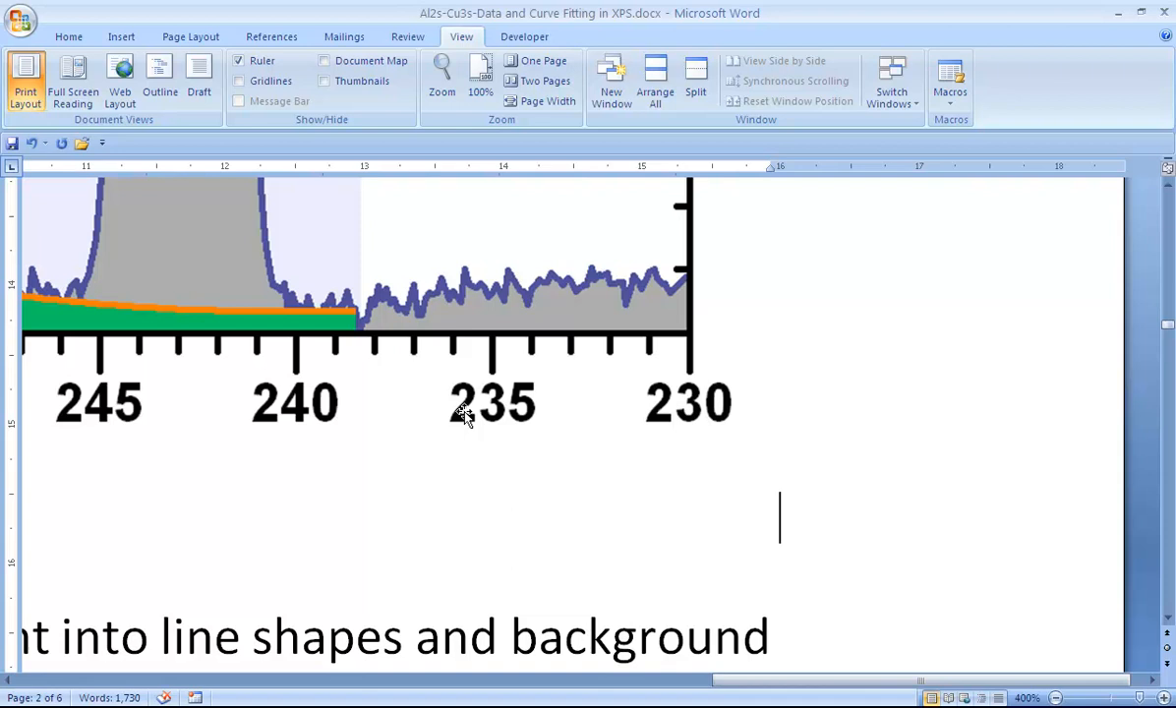
mouse_move(280, 644)
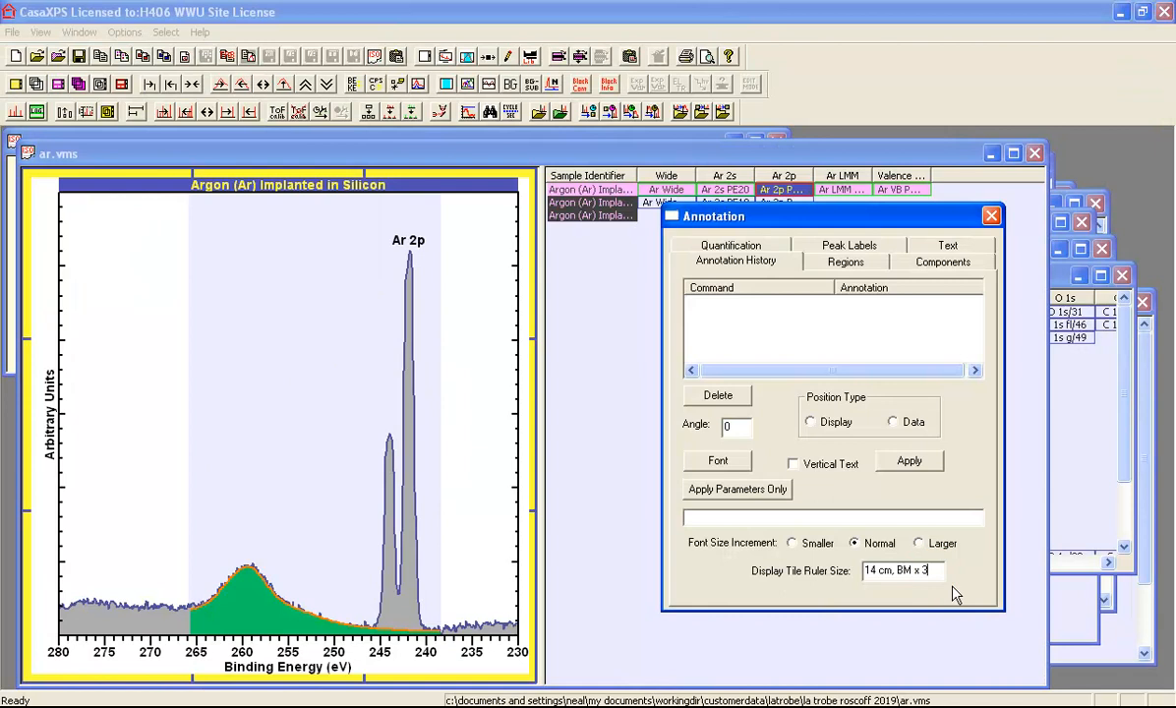
- Set bitmap multiplier to 6 and copy the spectrum at 3384 x 3372
type("6")
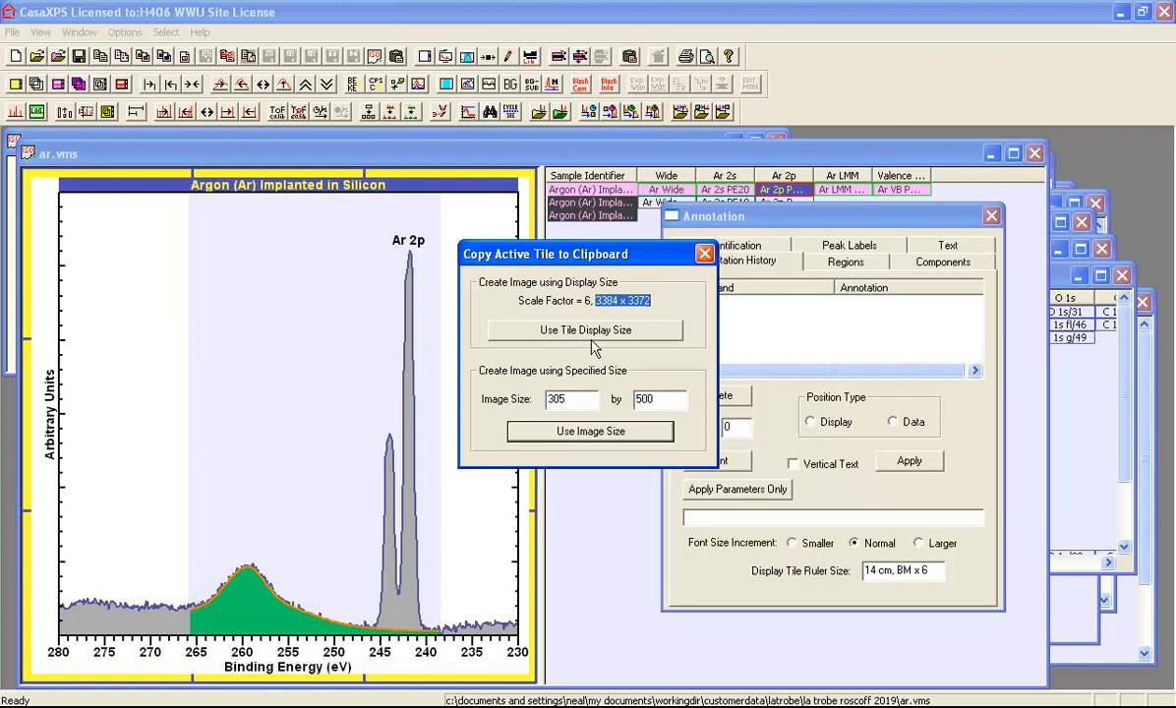
left_click(705, 252)
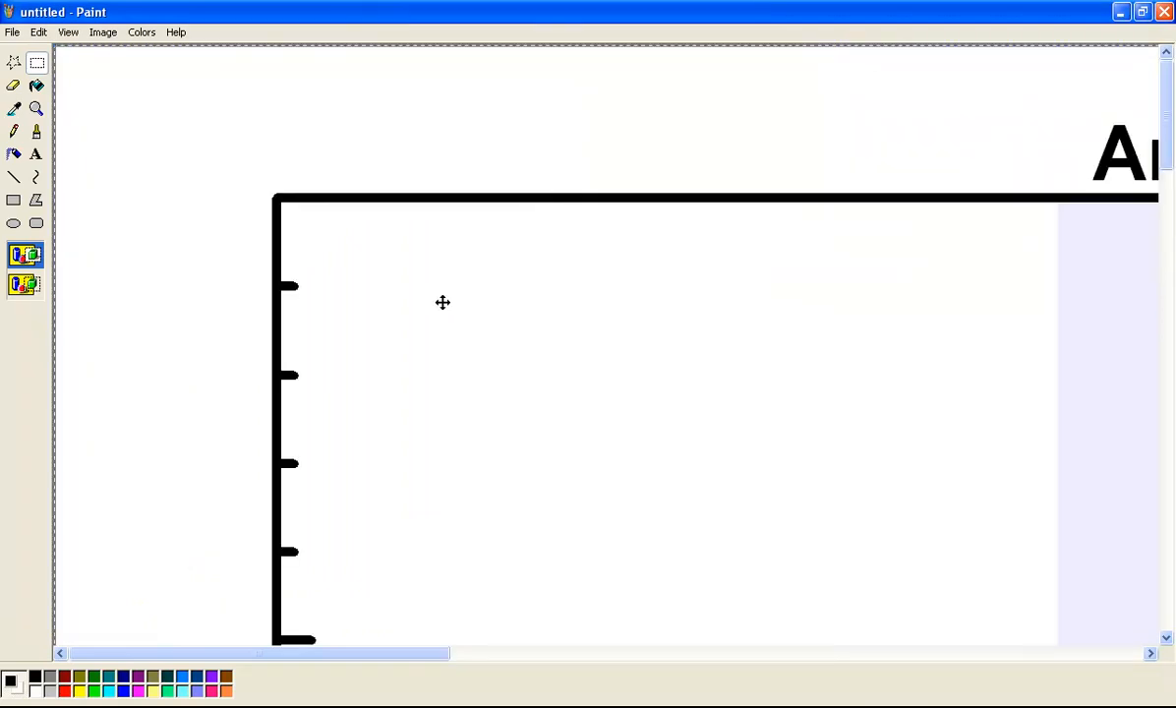
mouse_move(410, 281)
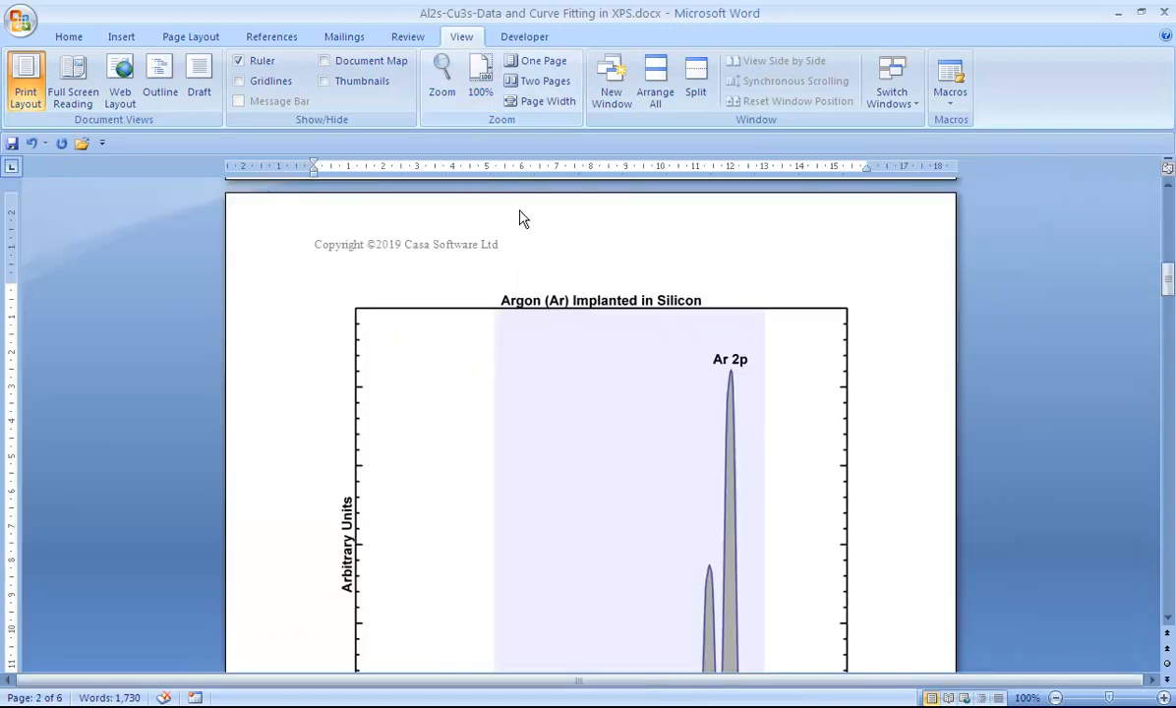
- Scroll down through the pasted 3384 x 3372 spectrum and body text
scroll("down", 3)
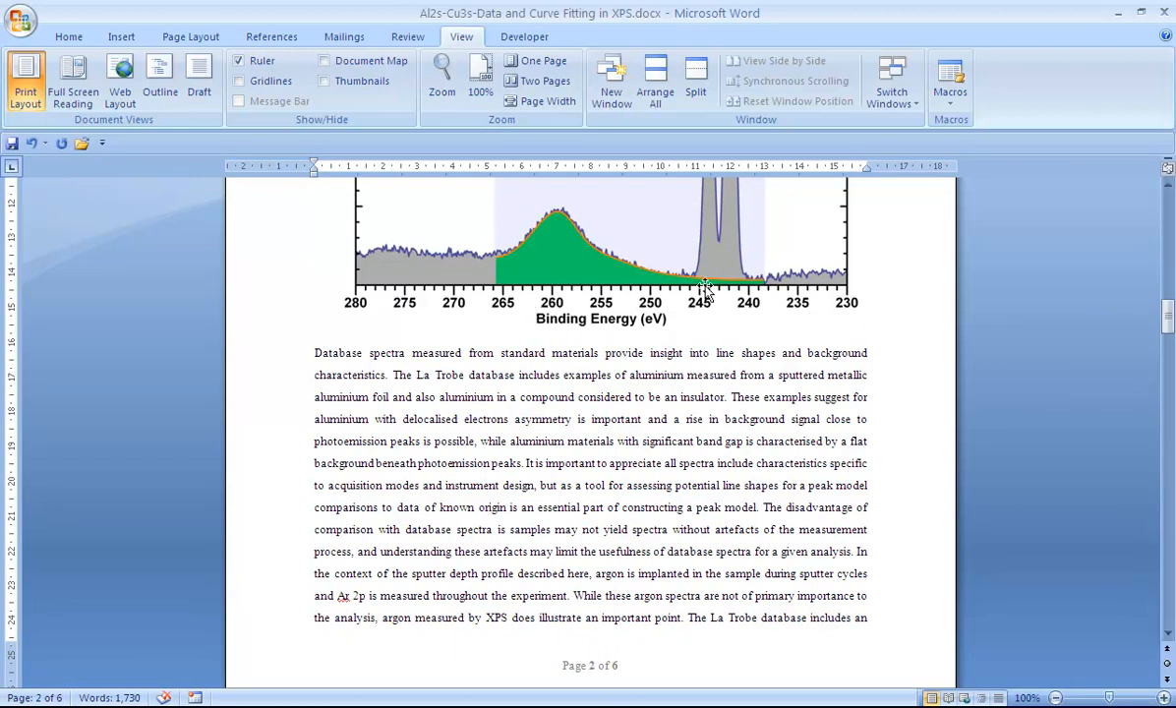
mouse_move(769, 283)
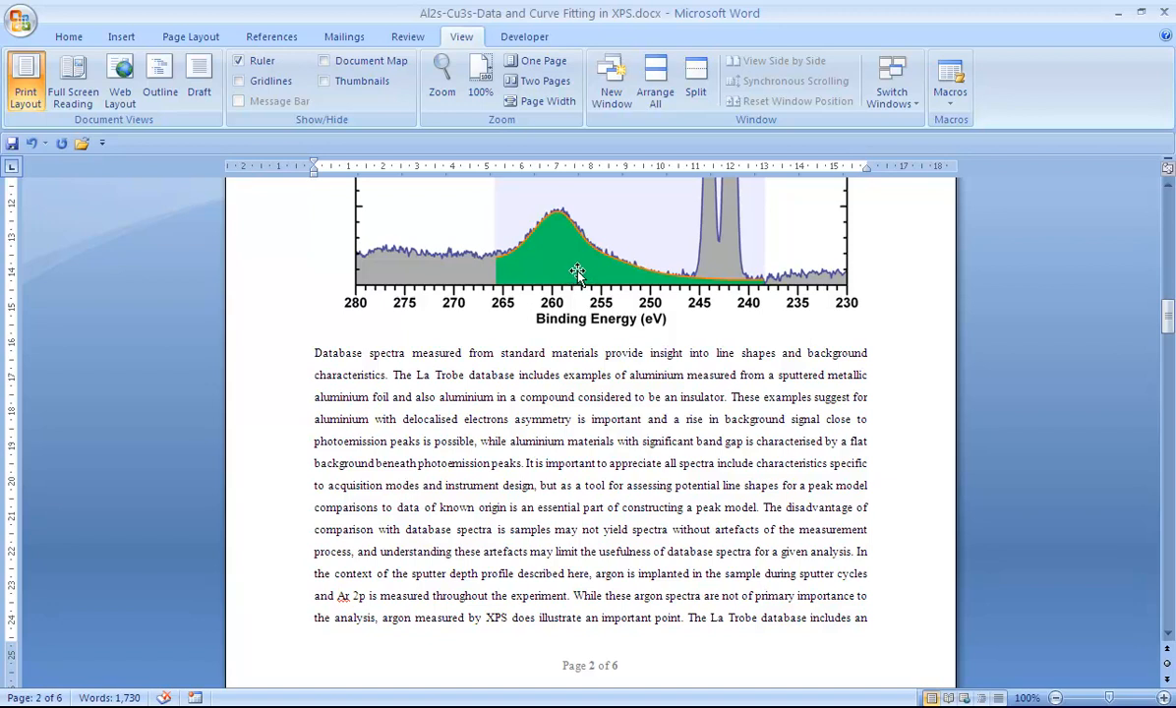
mouse_move(363, 316)
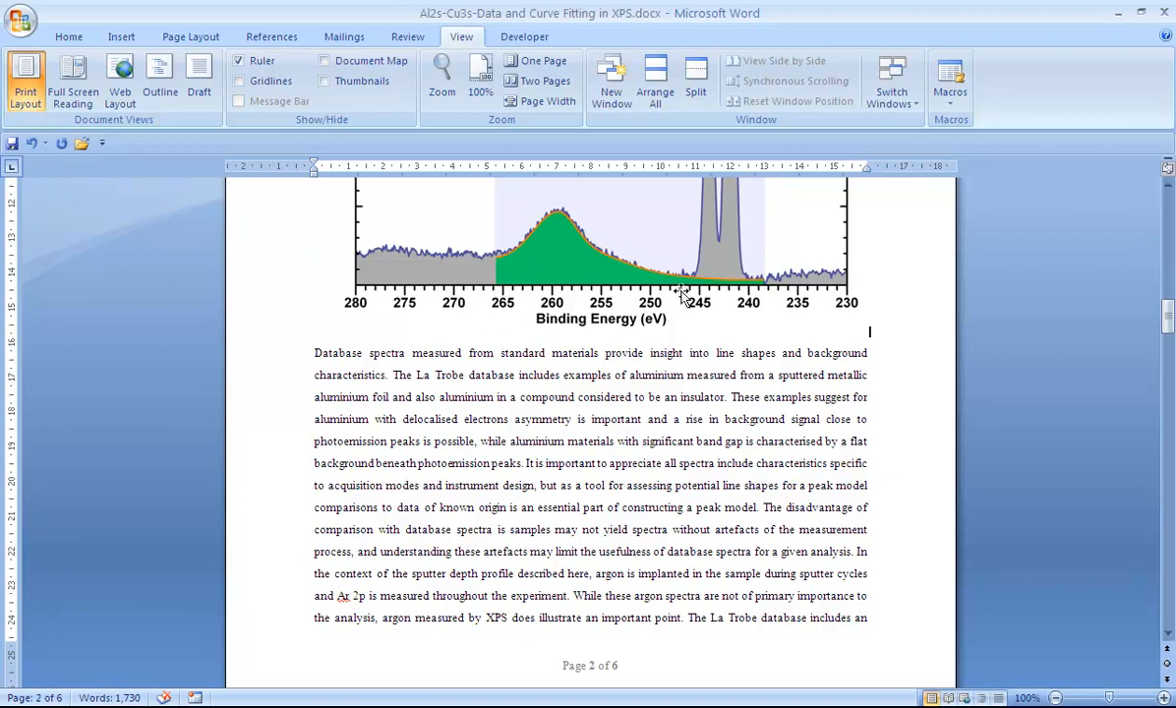
mouse_move(782, 280)
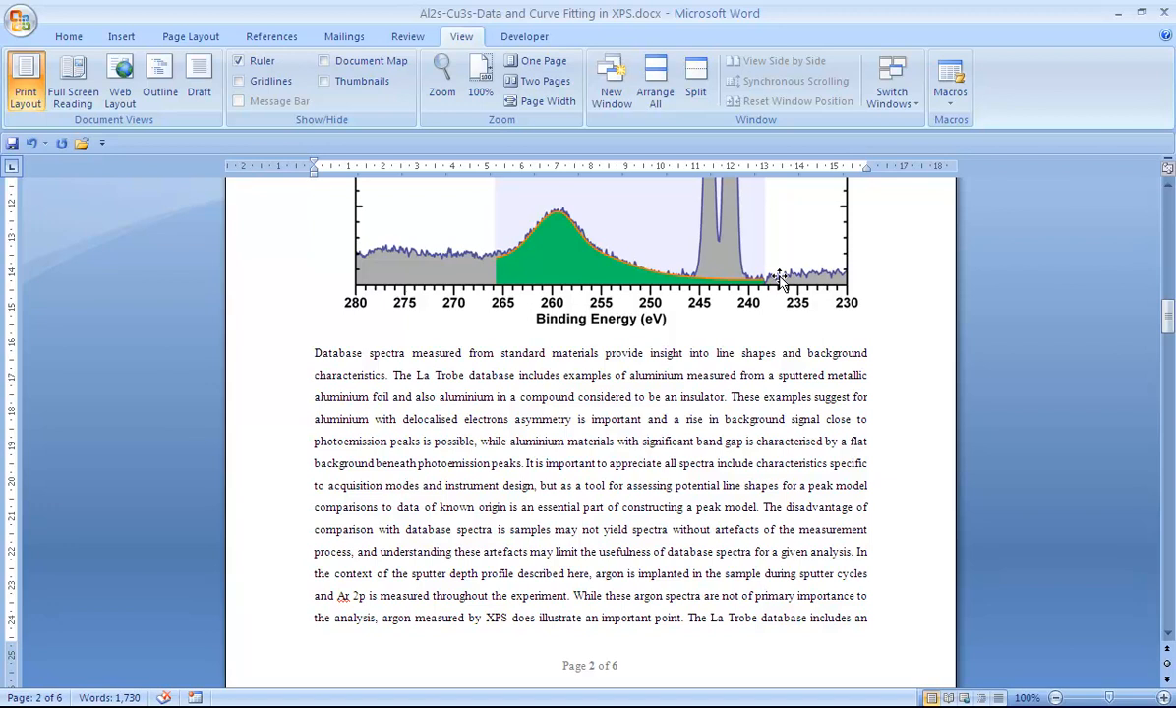